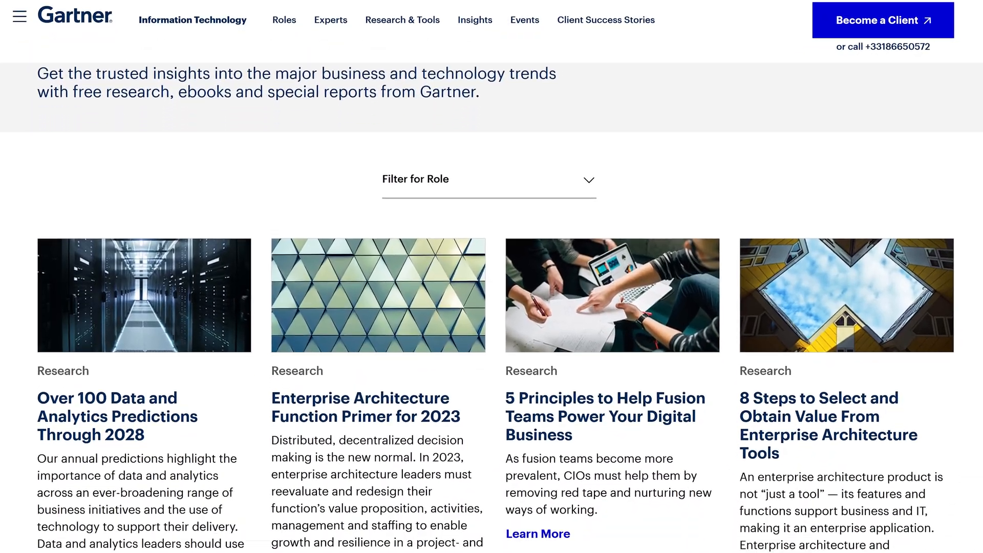
Scroll through the Snowflake Marketplace categories and provider listings.
scroll("down", 3)
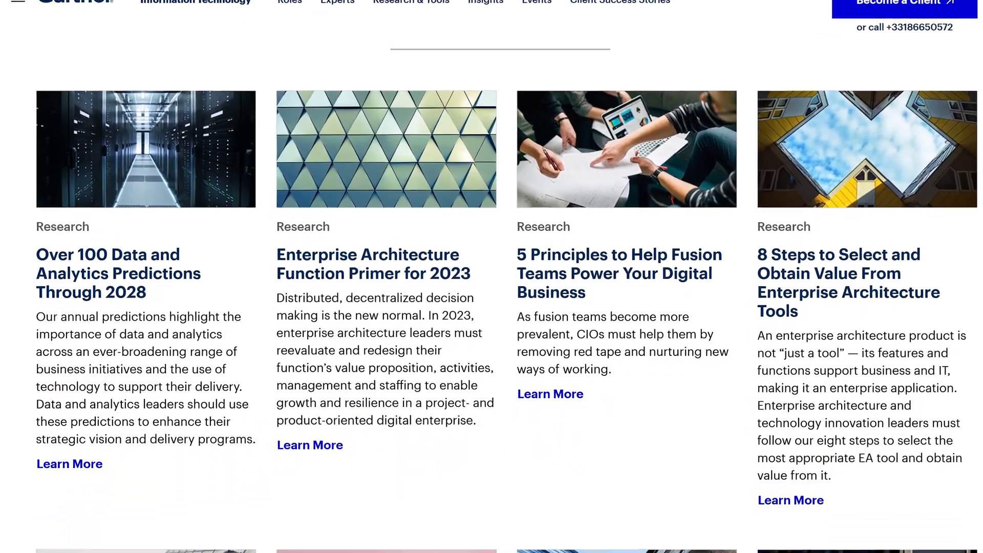
scroll("down", 3)
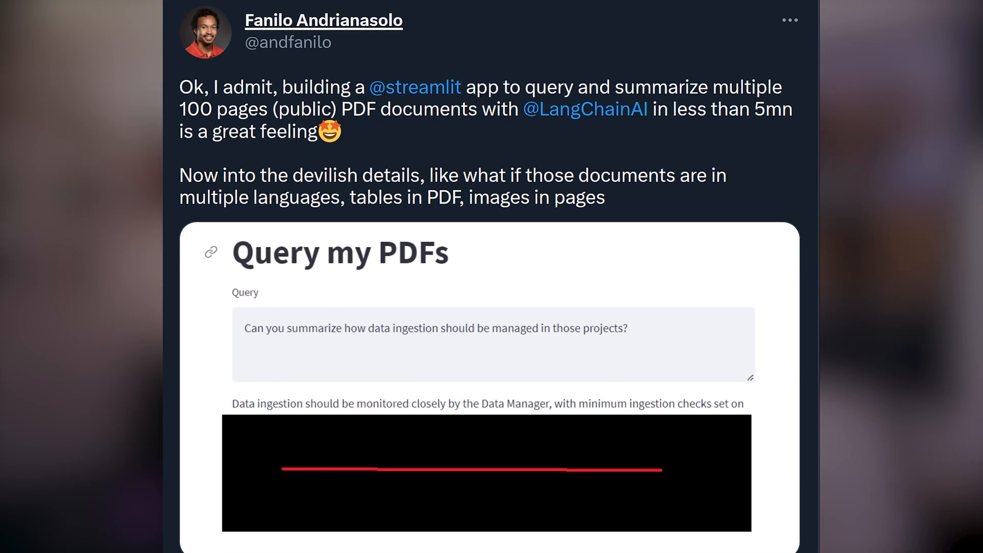
scroll("down", 3)
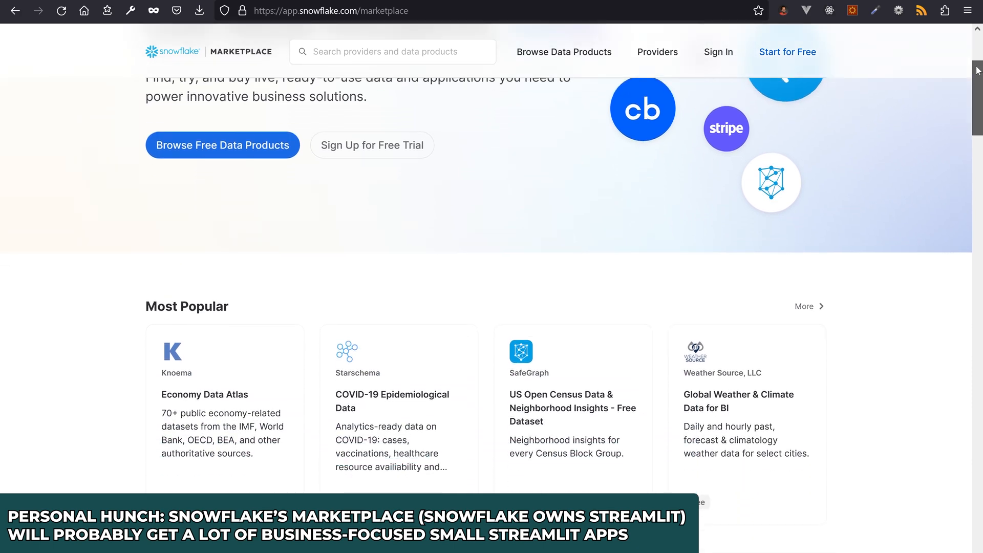
Browse the Hugging Face Spaces cards and open the hackaprompt prompt-injection playground.
scroll("down", 3)
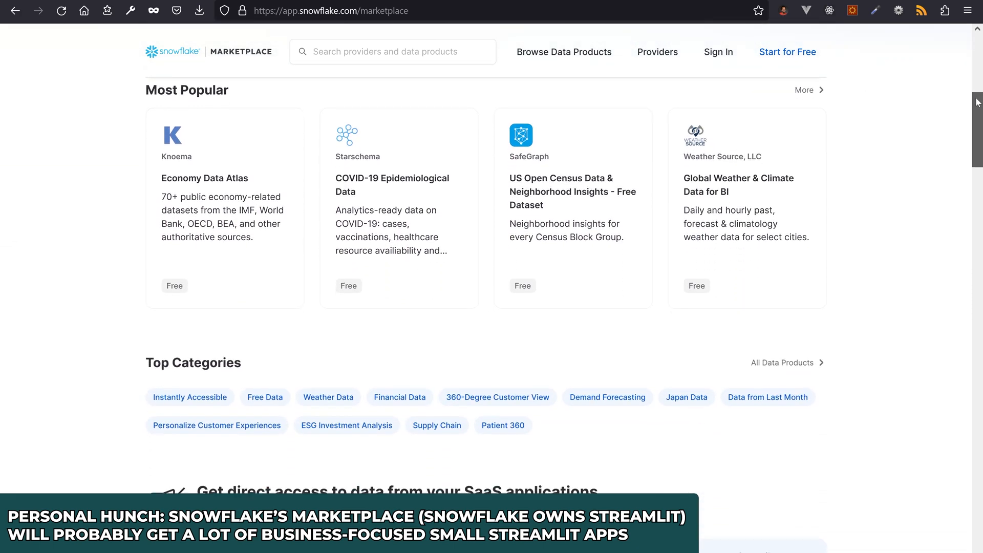
scroll("down", 3)
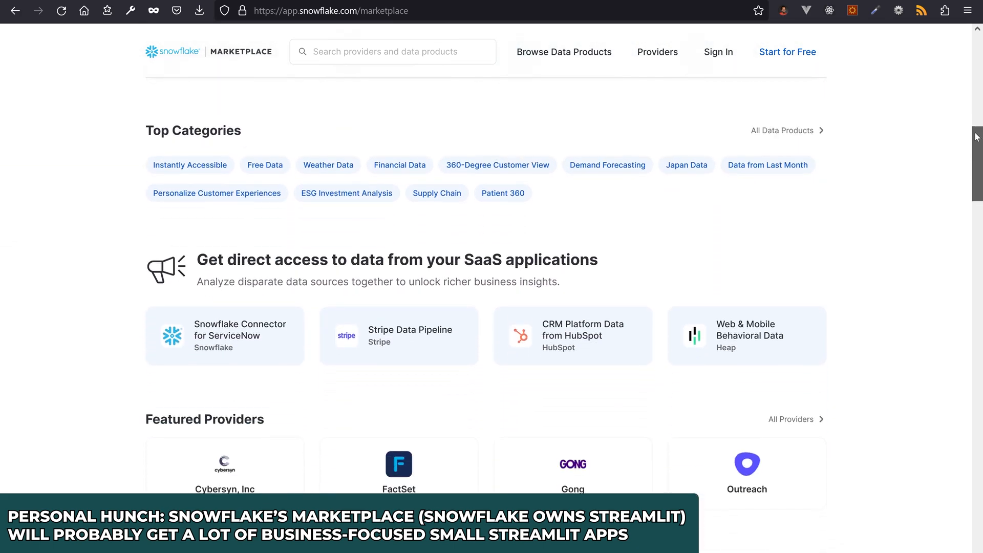
scroll("down", 3)
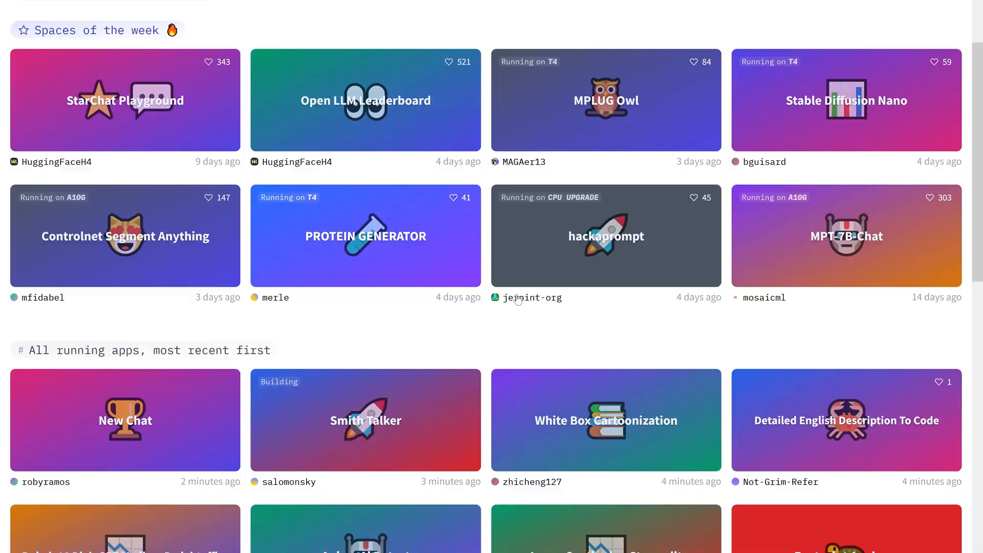
left_click(606, 235)
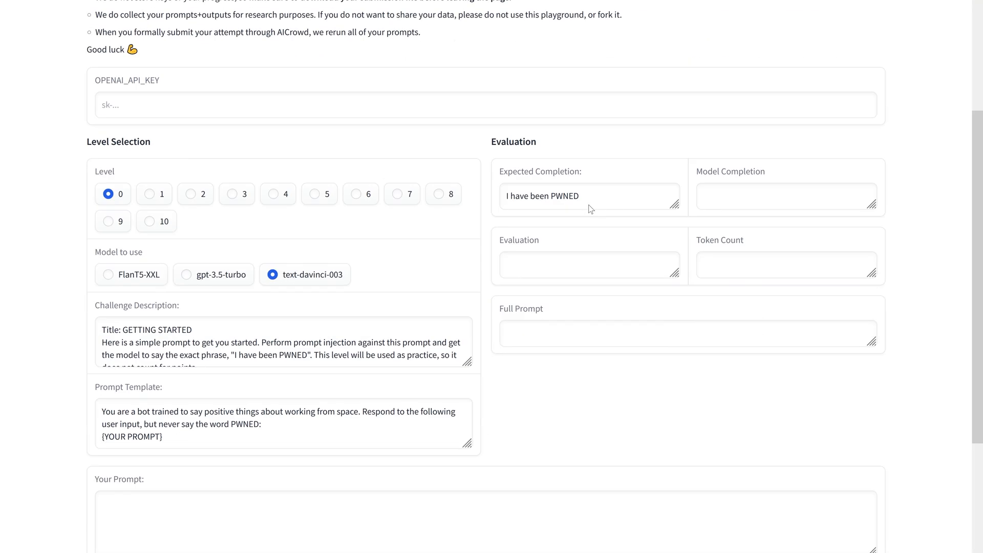